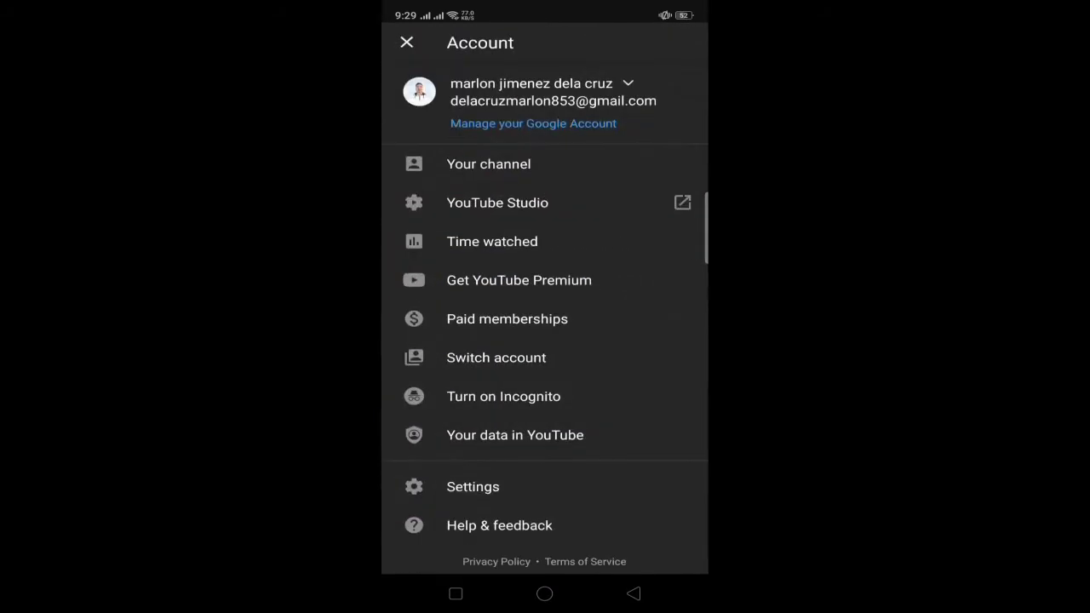
- View your channel's uploads list, then return to the phone's home screen
left_click(488, 163)
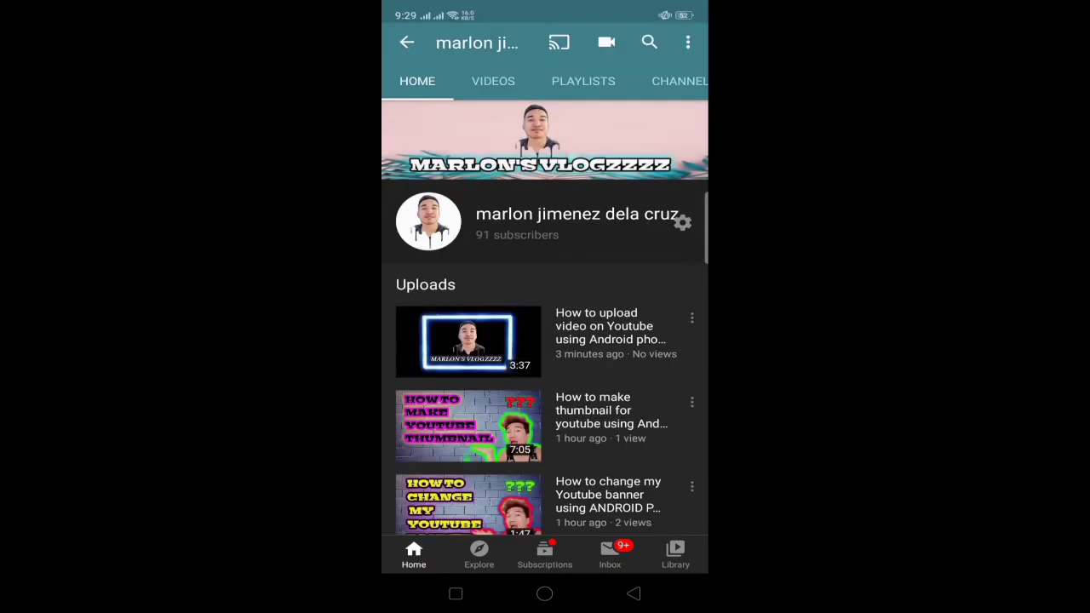
left_click(467, 341)
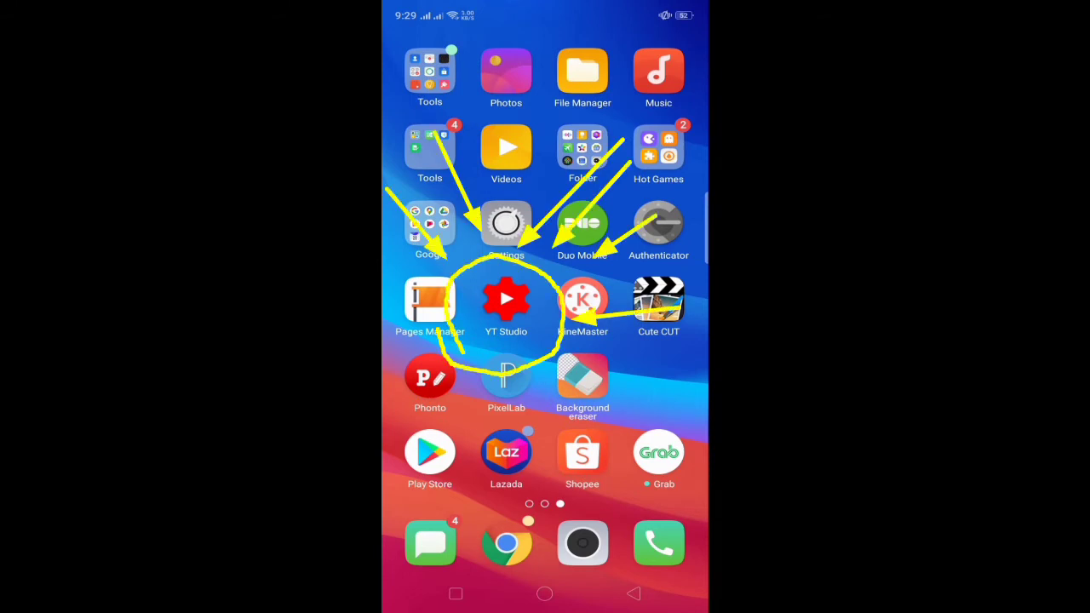
- Launch YT Studio and open 'How to upload video on Youtube using Android phone' details
left_click(506, 298)
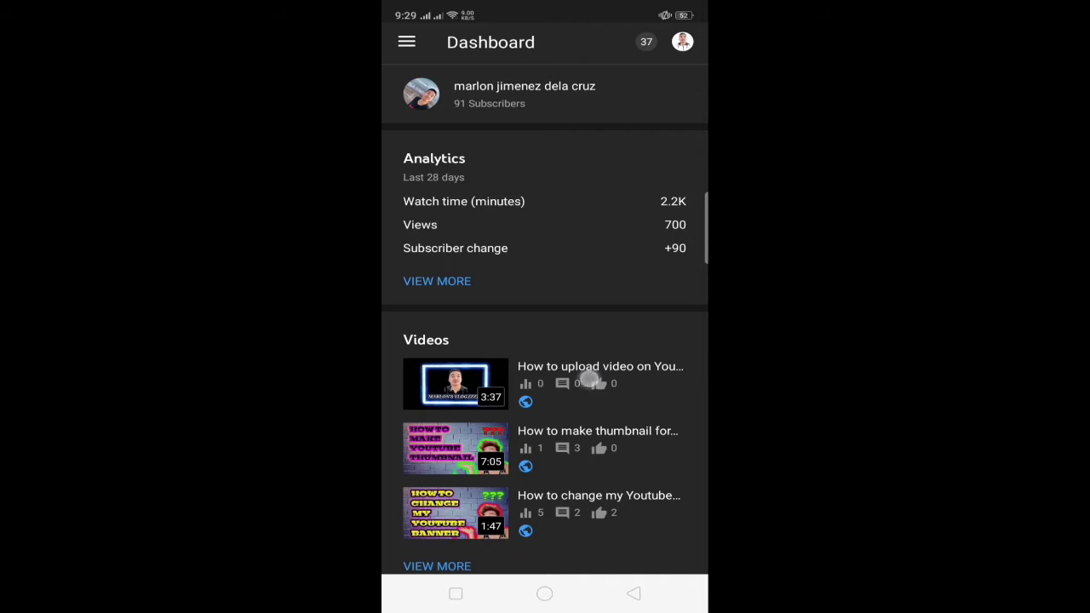
left_click(455, 383)
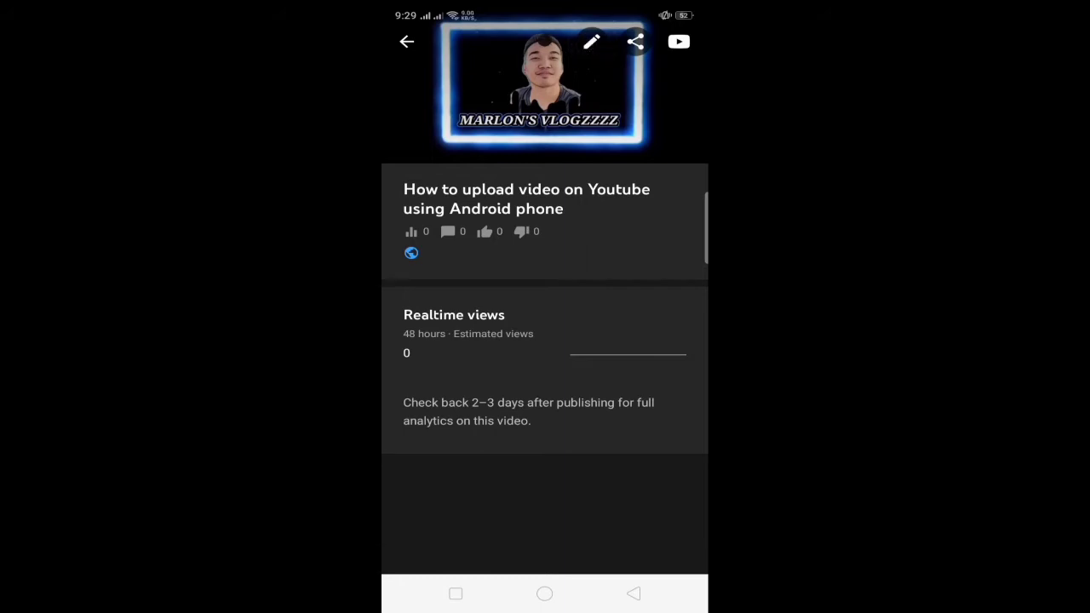
- Set the custom 'HOW TO UPLOAD VIDEO ON YOUTUBE' image as the video's thumbnail
left_click(591, 40)
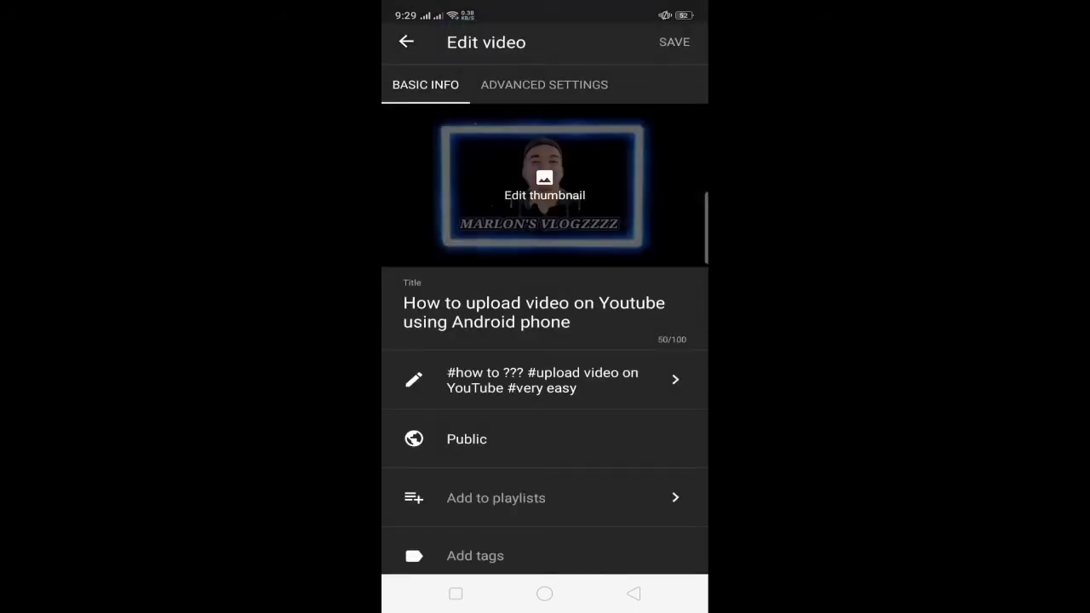
left_click(544, 194)
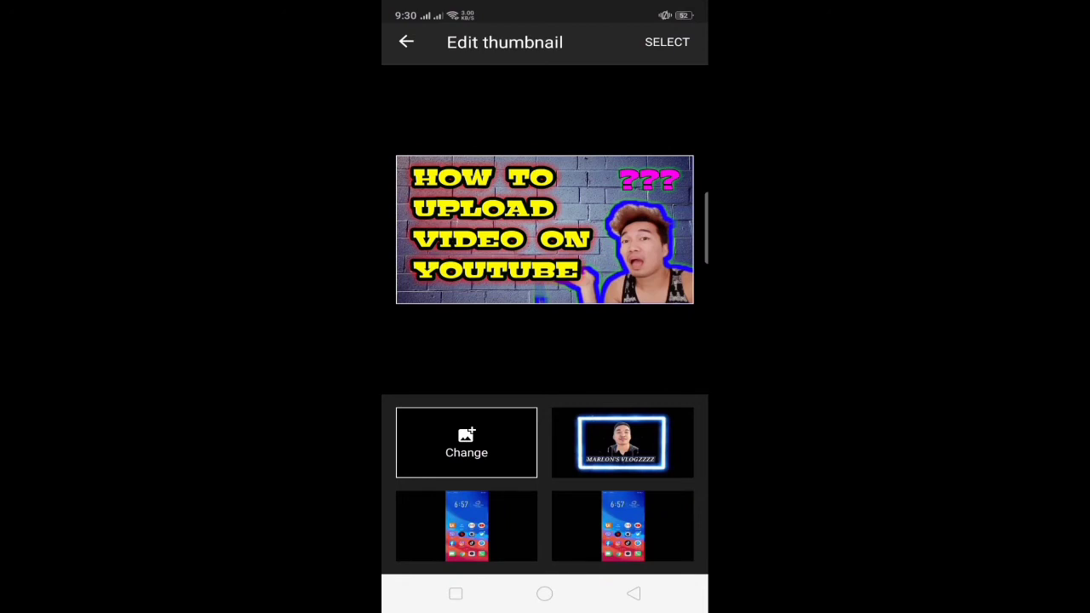
left_click(406, 42)
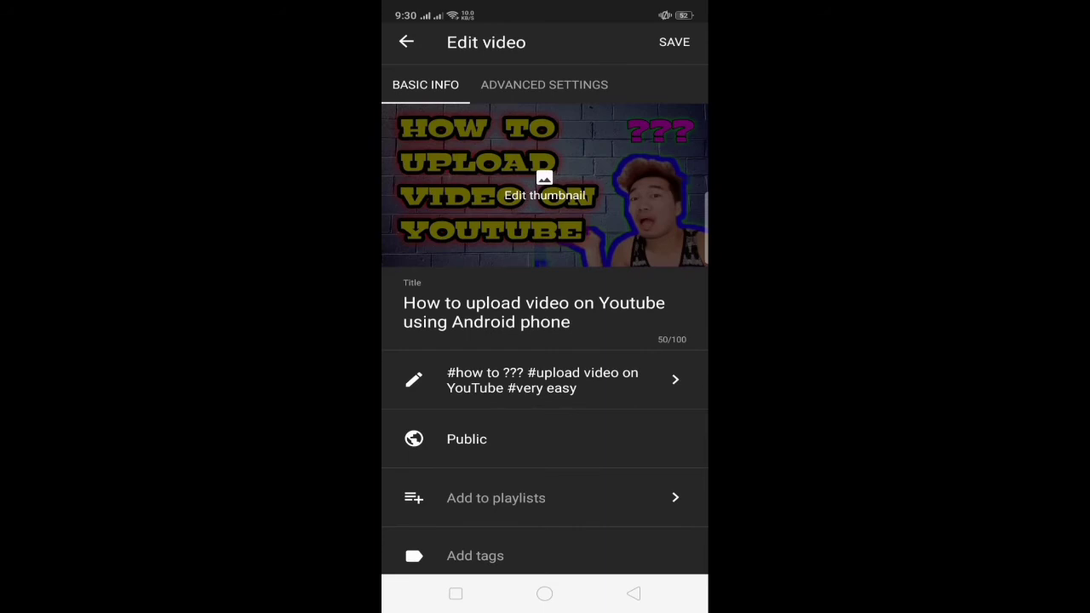
left_click(674, 42)
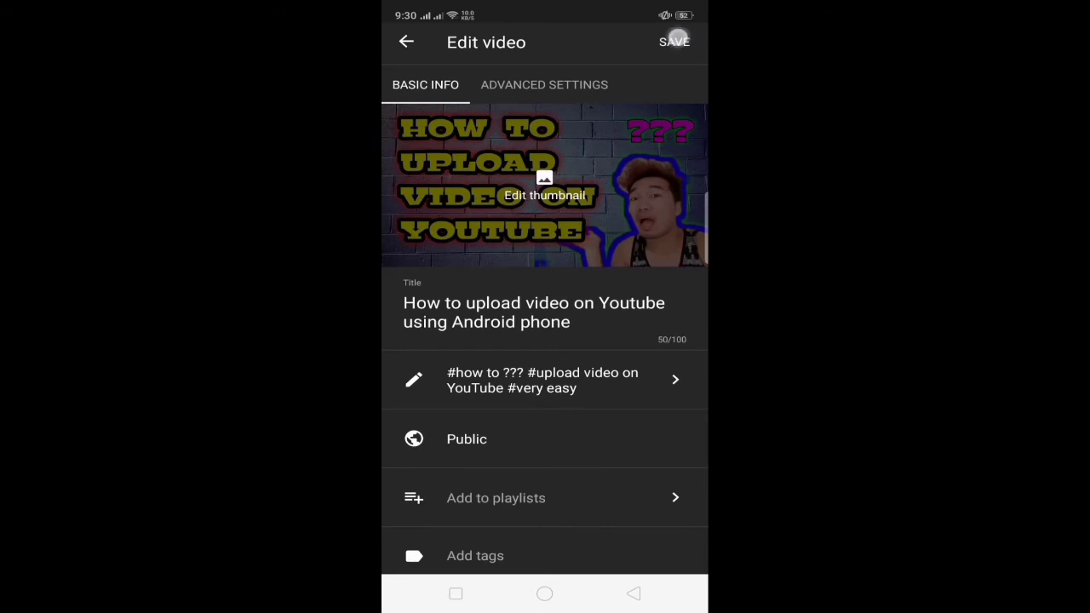
- Save the thumbnail edit and go back to the Dashboard showing the new thumbnail
left_click(673, 42)
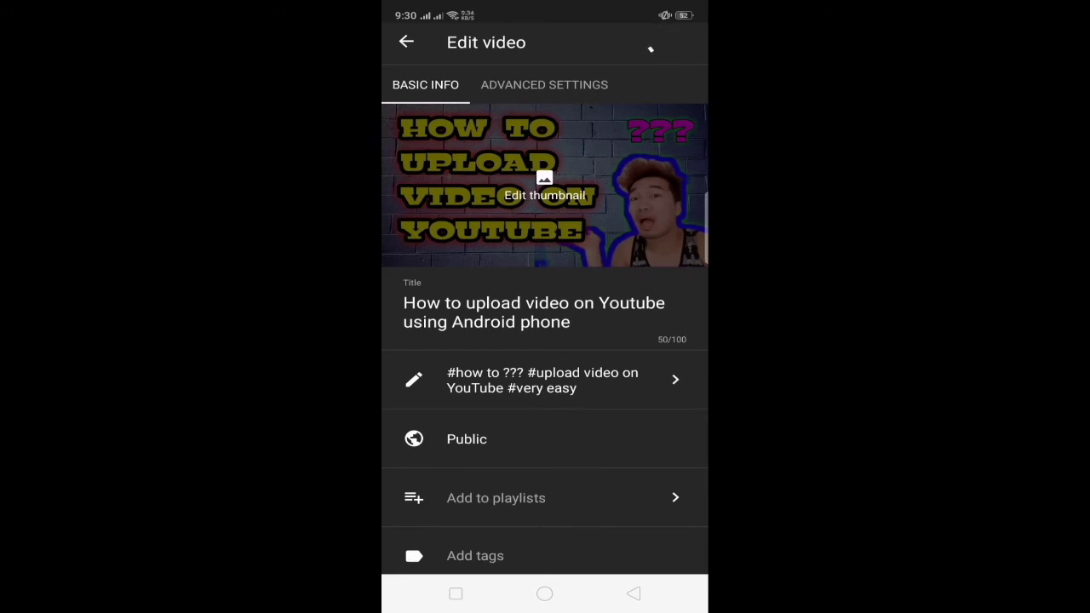
left_click(664, 42)
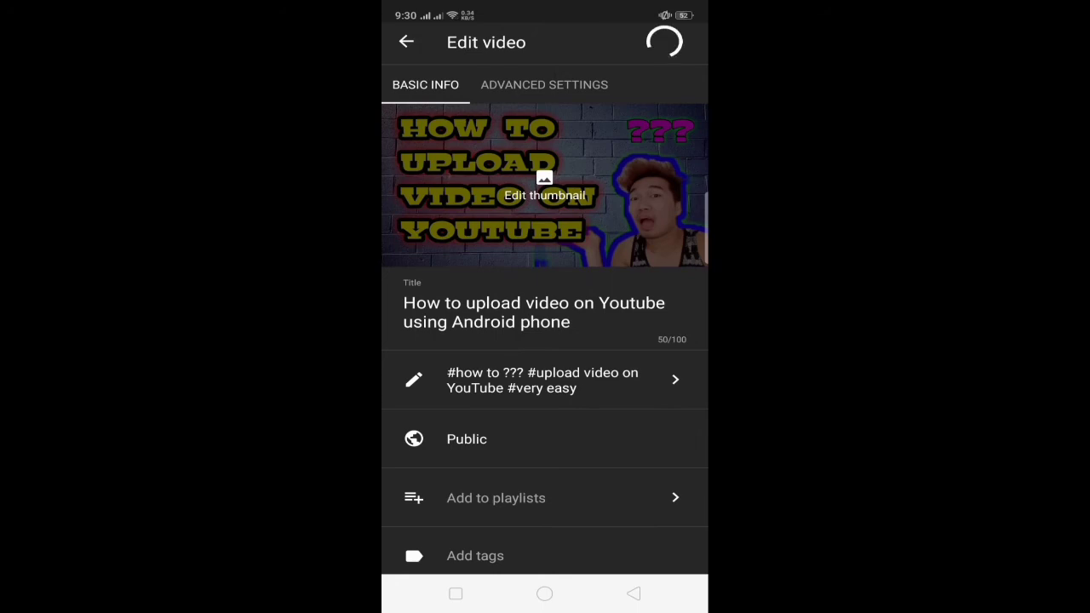
left_click(406, 42)
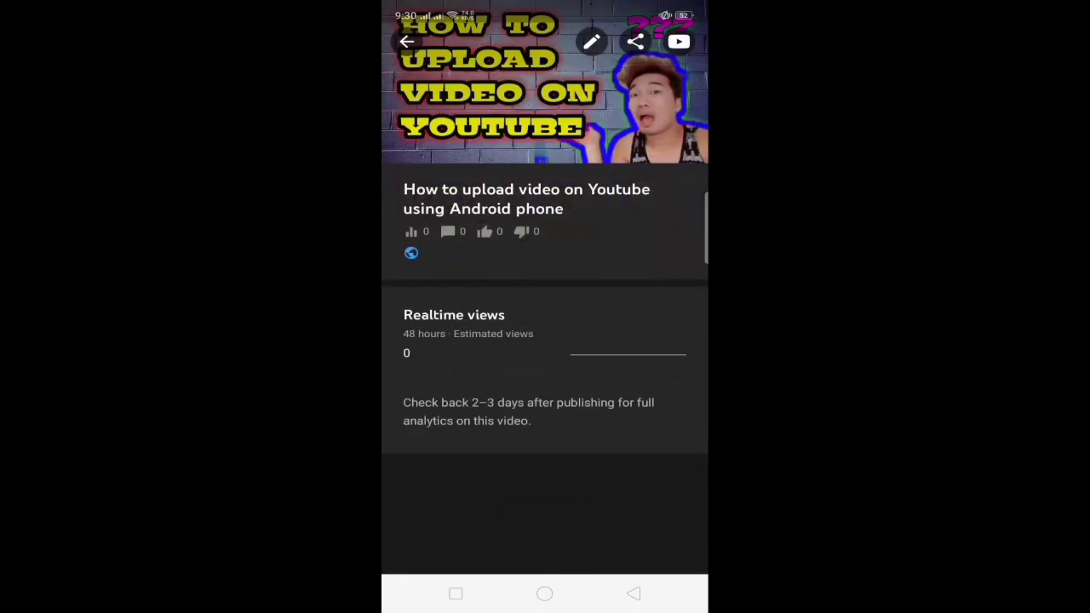
left_click(407, 42)
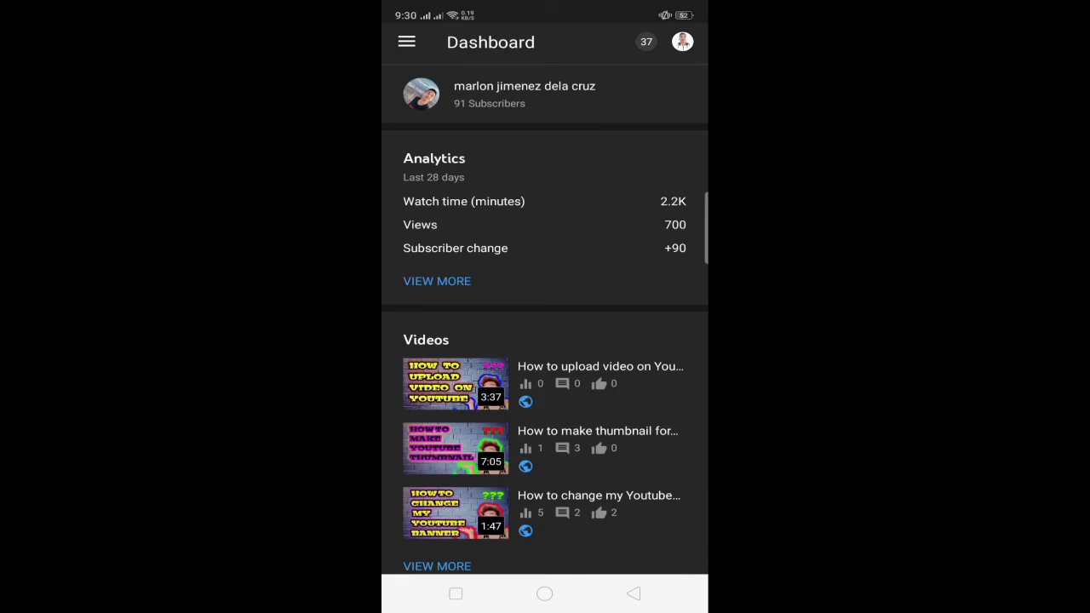